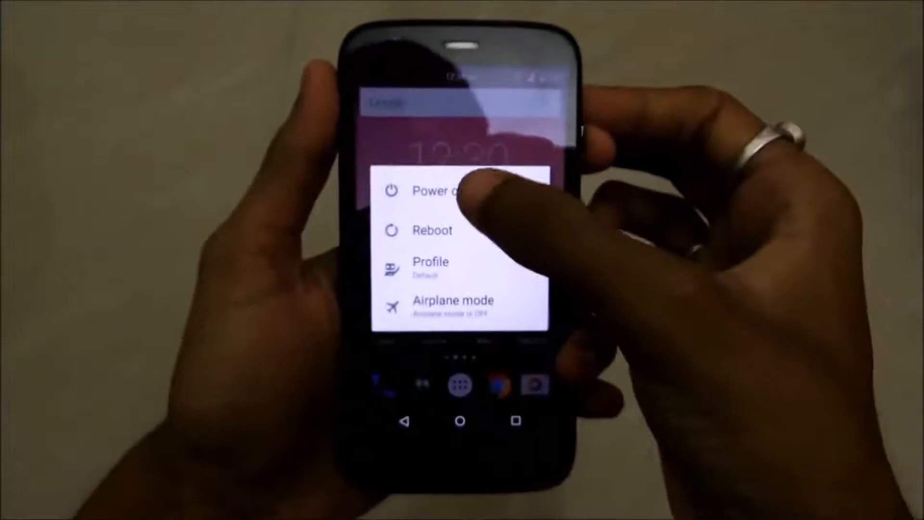
# - Power off the Moto G from the power menu so it can boot into recovery
pyautogui.click(433, 191)
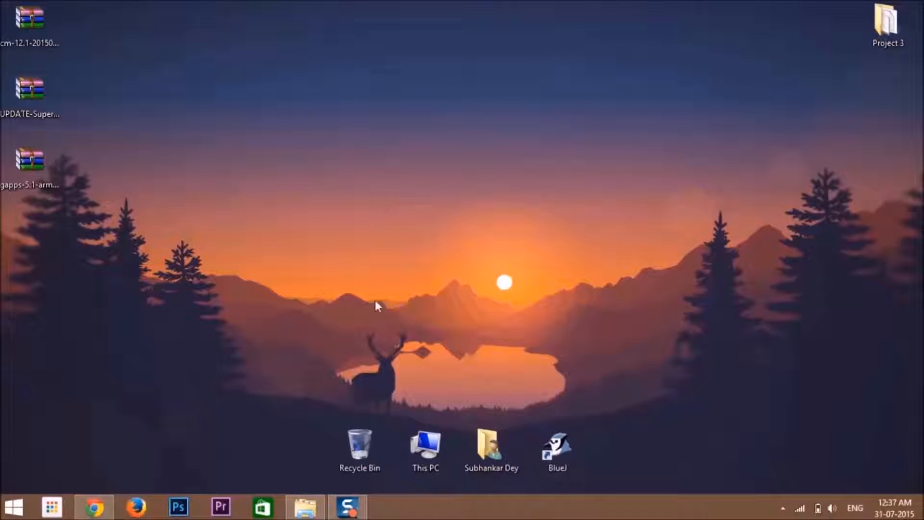
# - Copy the CyanogenMod, GApps and SuperSU zips from the desktop into XT1032 Internal Storage
pyautogui.doubleClick(426, 447)
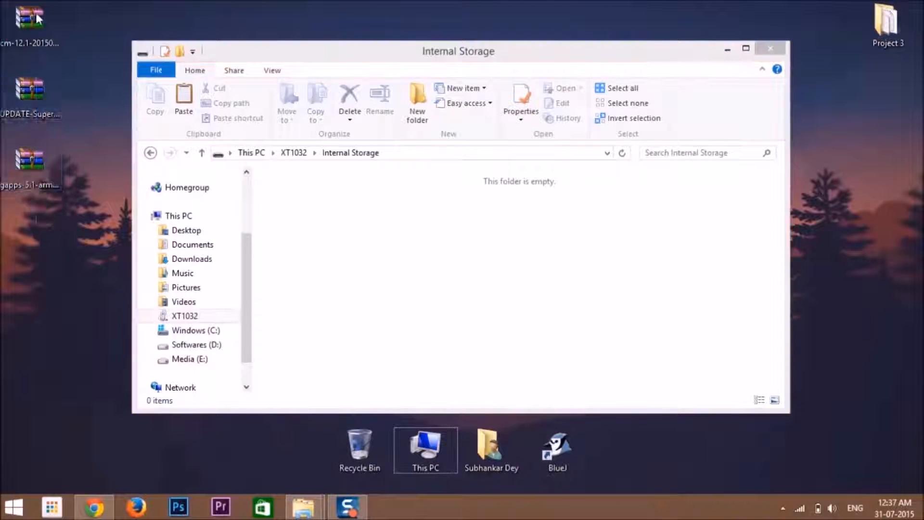
pyautogui.moveTo(30, 17); pyautogui.dragTo(309, 195)
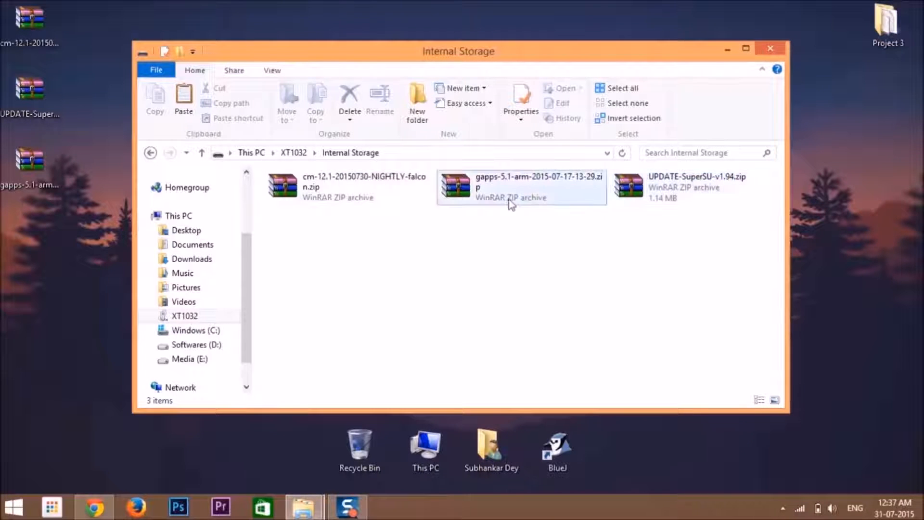
pyautogui.click(355, 241)
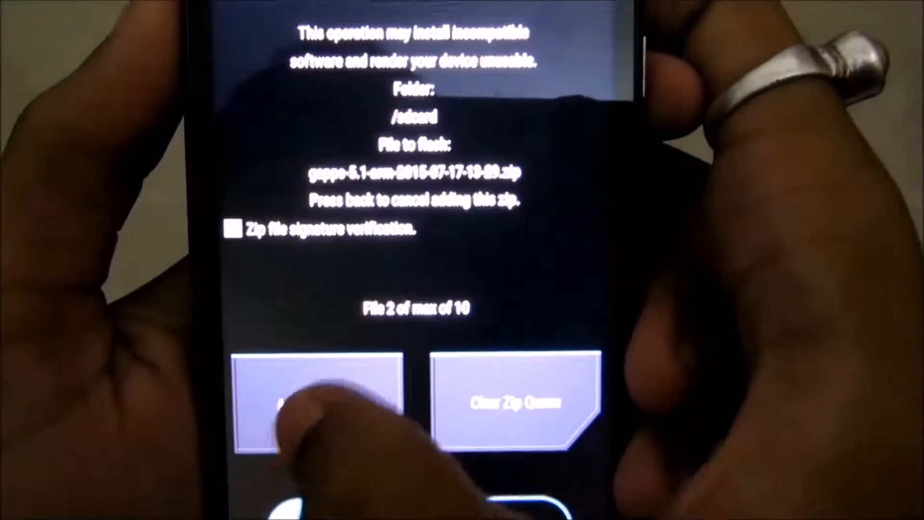
# - Queue the GApps zip after the CyanogenMod zip and flash both from /sdcard
pyautogui.click(318, 401)
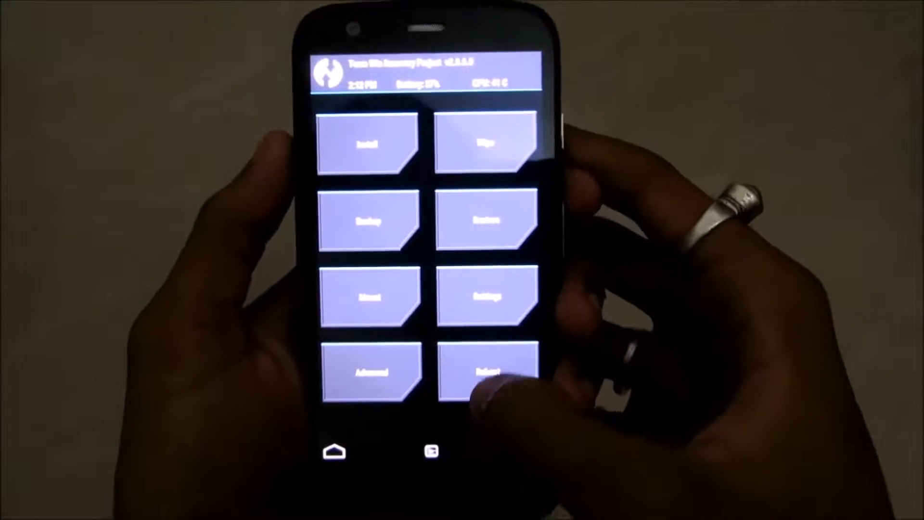
# - Reboot the Moto G from TWRP into the newly installed CyanogenMod system
pyautogui.click(484, 369)
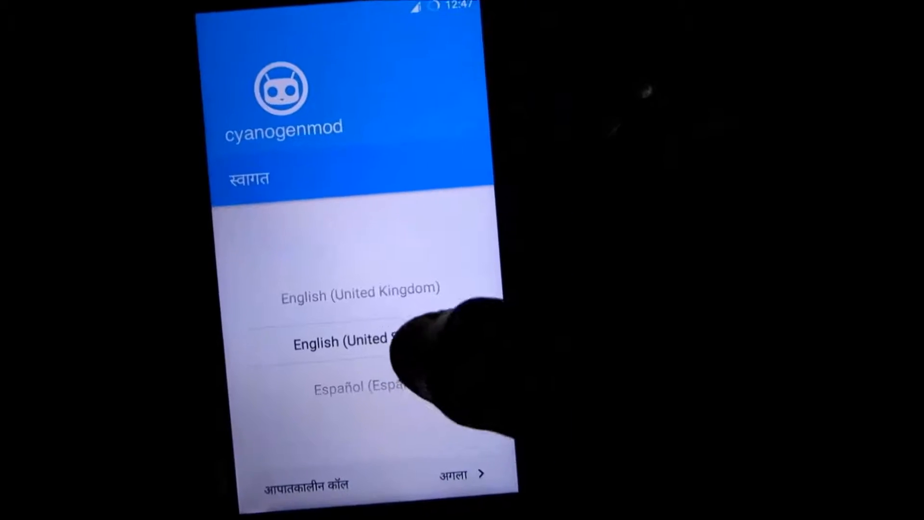
# - Choose English (United States) and connect to the SciNet(R&D) Wi-Fi network
pyautogui.click(464, 475)
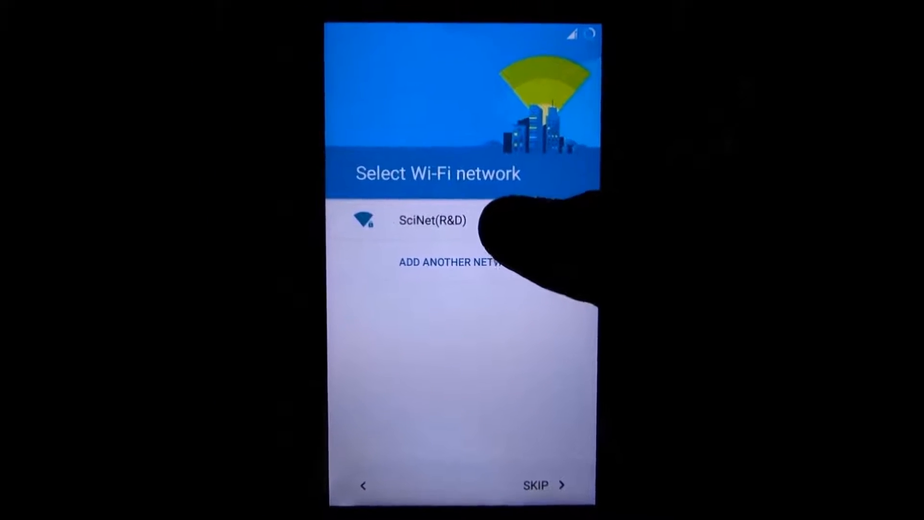
pyautogui.click(432, 221)
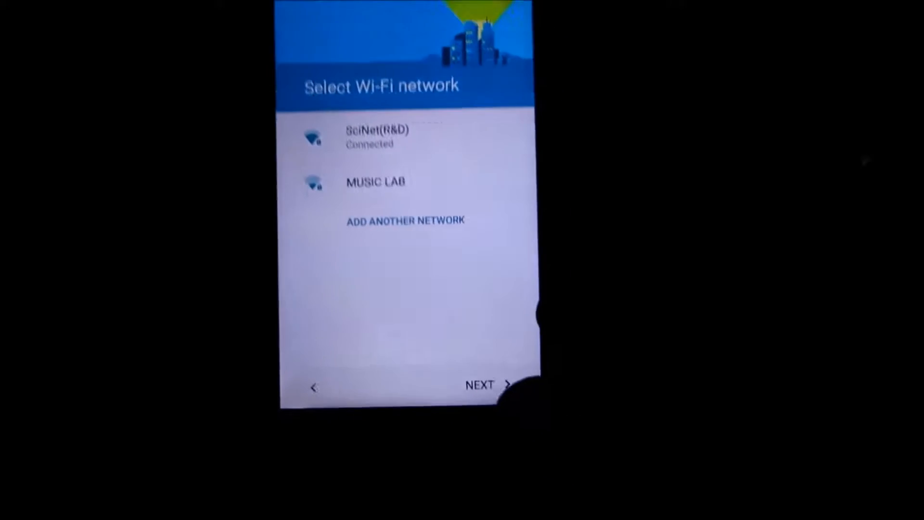
pyautogui.click(480, 385)
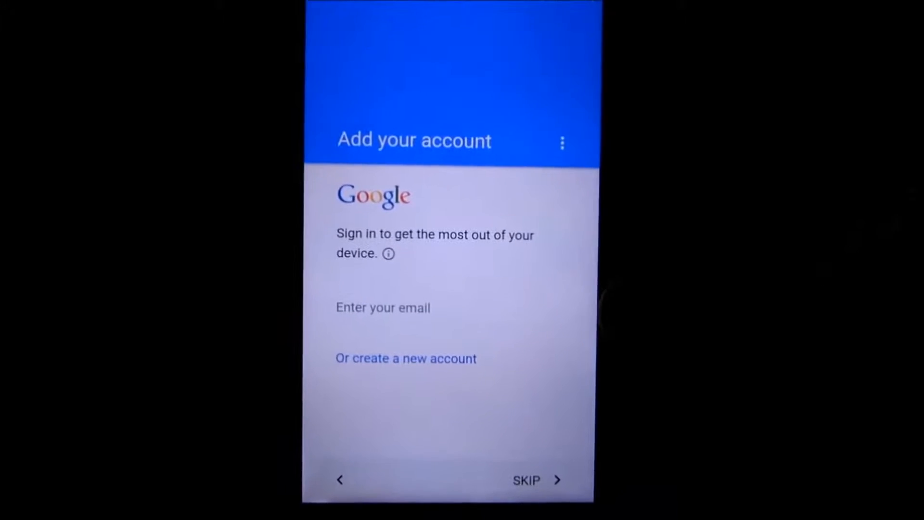
# - Skip Google and CyanogenMod account sign-in and decline Google's location accuracy service
pyautogui.click(519, 450)
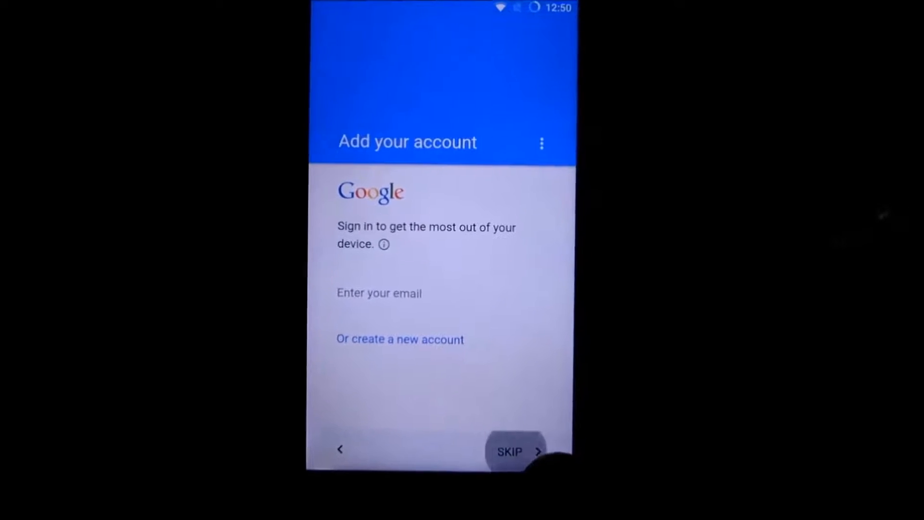
pyautogui.click(512, 451)
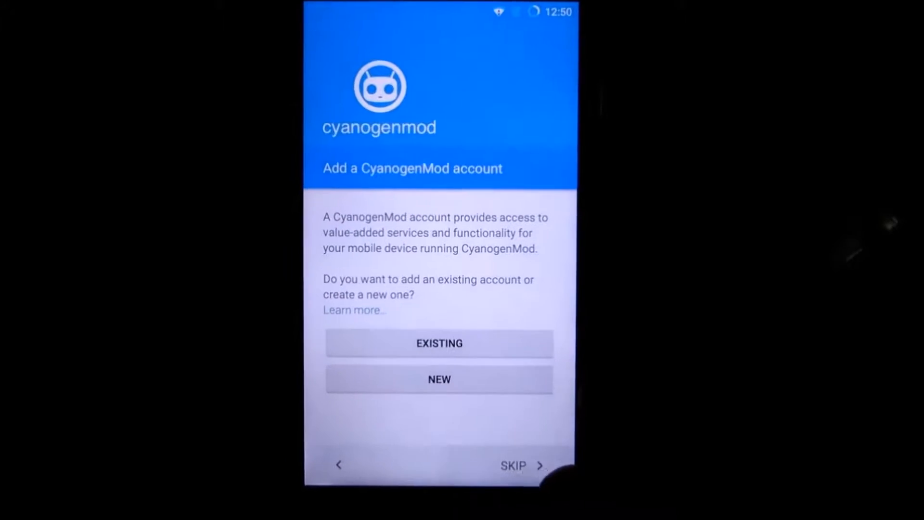
pyautogui.click(521, 465)
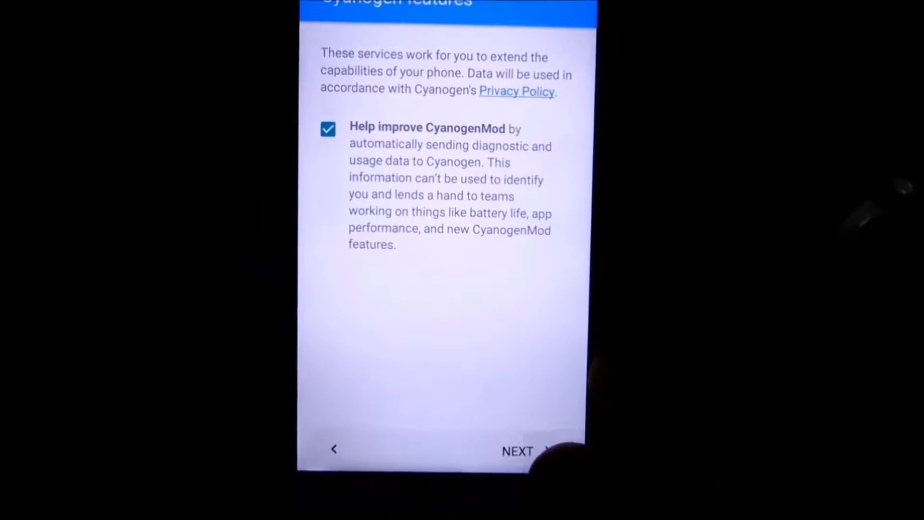
pyautogui.click(517, 451)
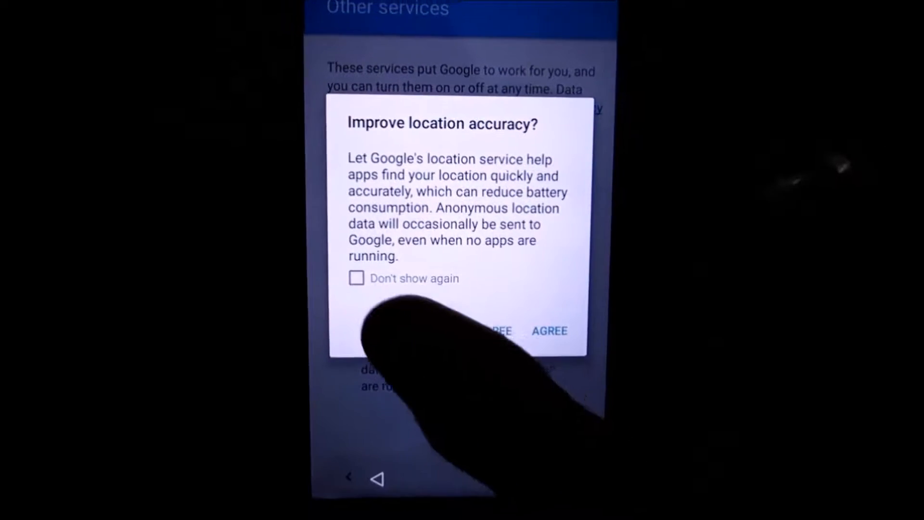
pyautogui.click(548, 330)
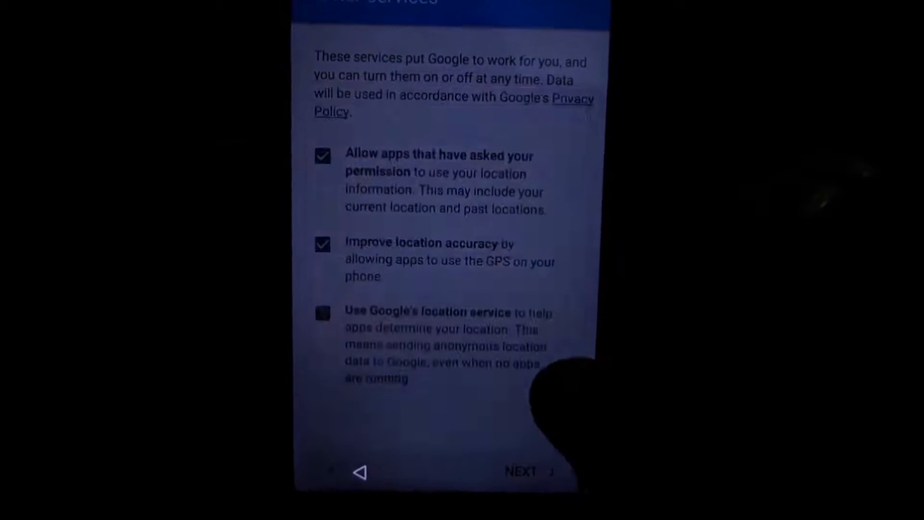
pyautogui.click(323, 314)
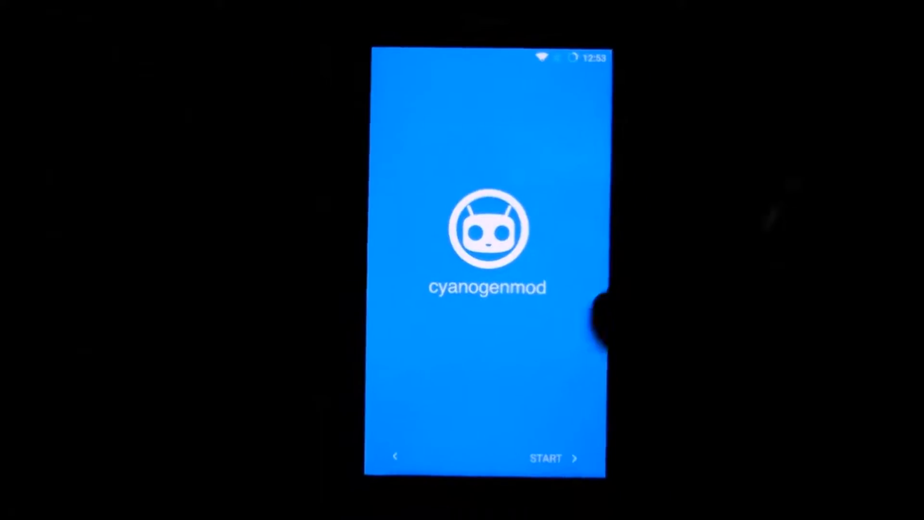
# - Finish setup and show About phone with Android 5.1.1 and CyanogenMod 12.1-20150730-NIGHTLY-falcon
pyautogui.click(547, 458)
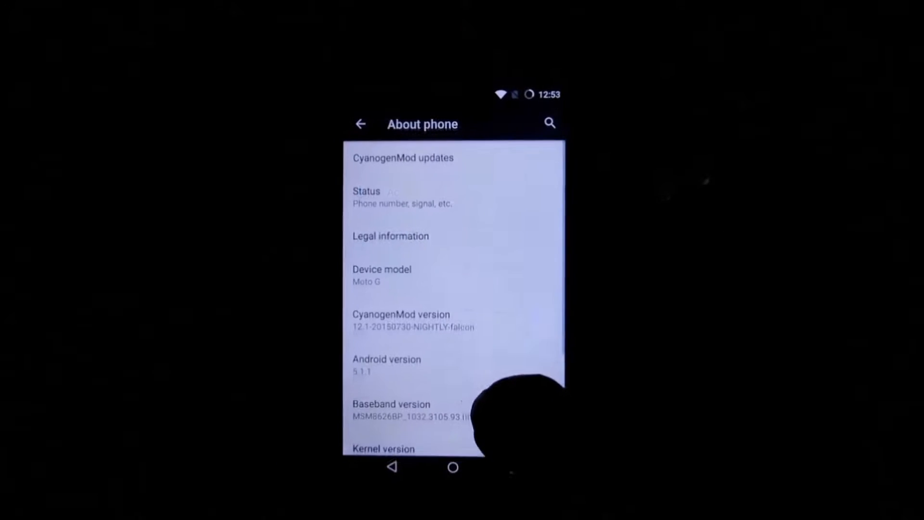
pyautogui.scroll(-3)
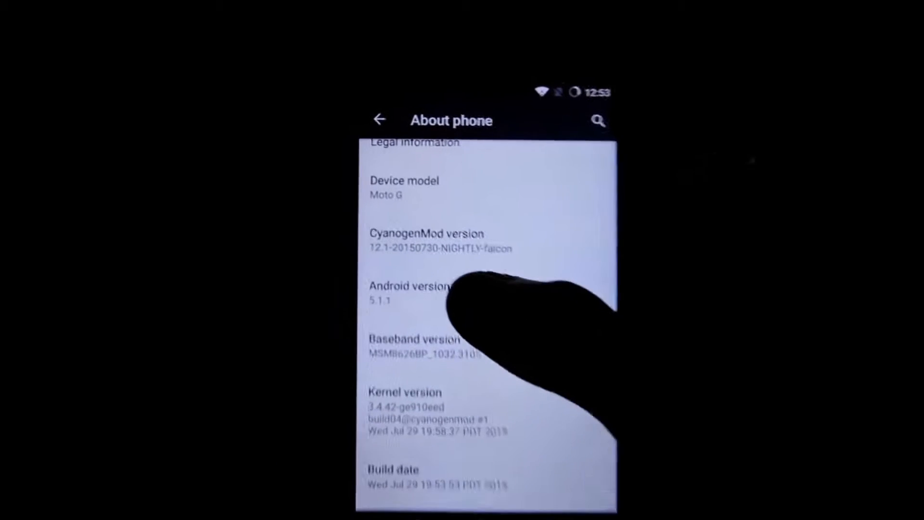